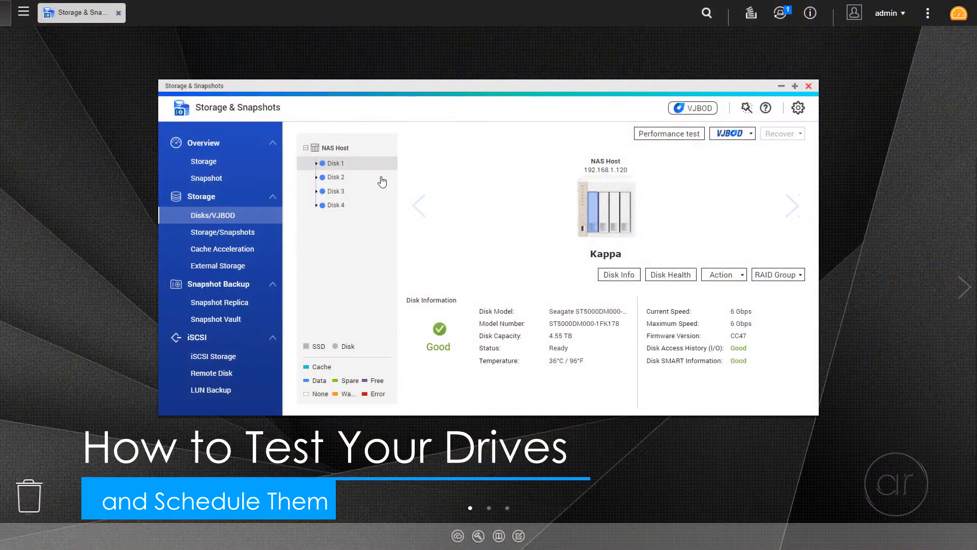
# Scroll through Disk 1's SMART Information table, then close Disk Health and Storage & Snapshots
pyautogui.click(337, 191)
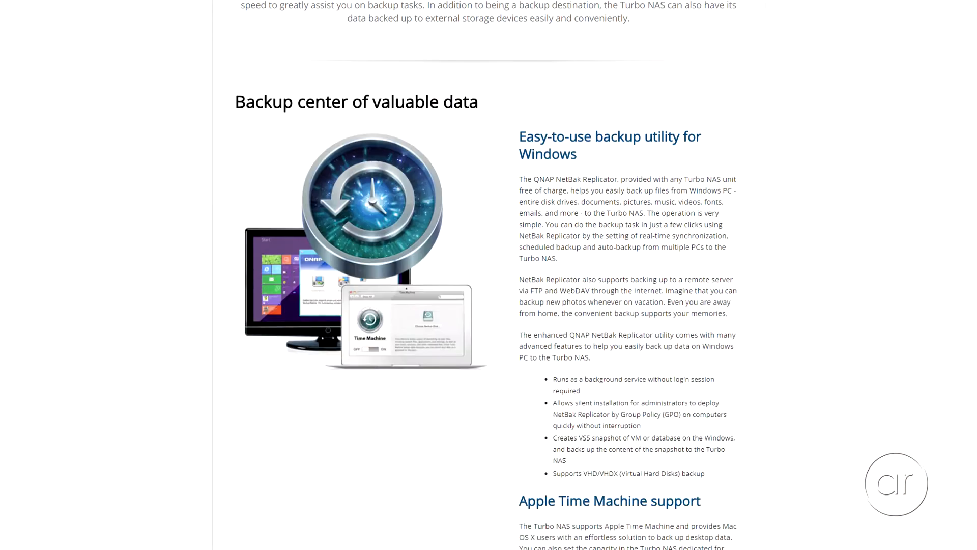
pyautogui.scroll(-3)
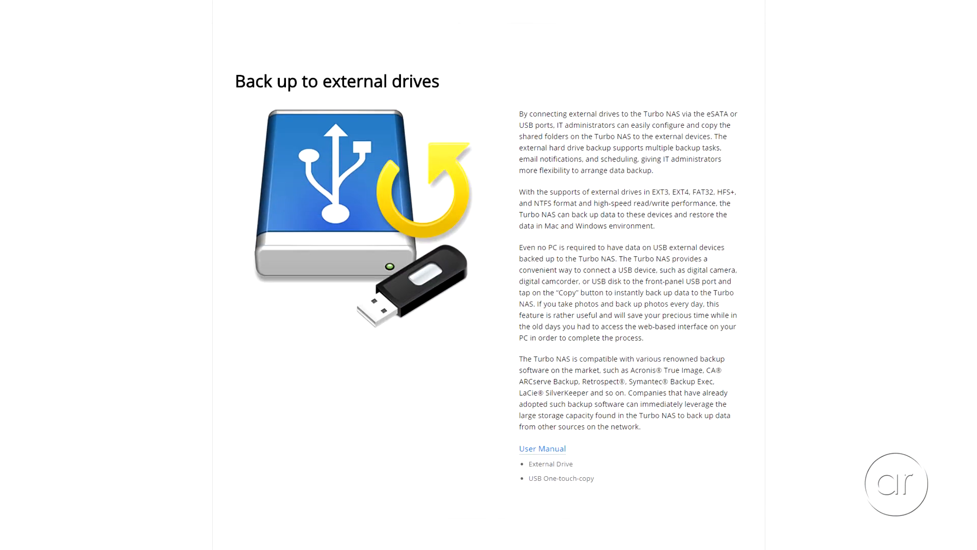
pyautogui.scroll(-3)
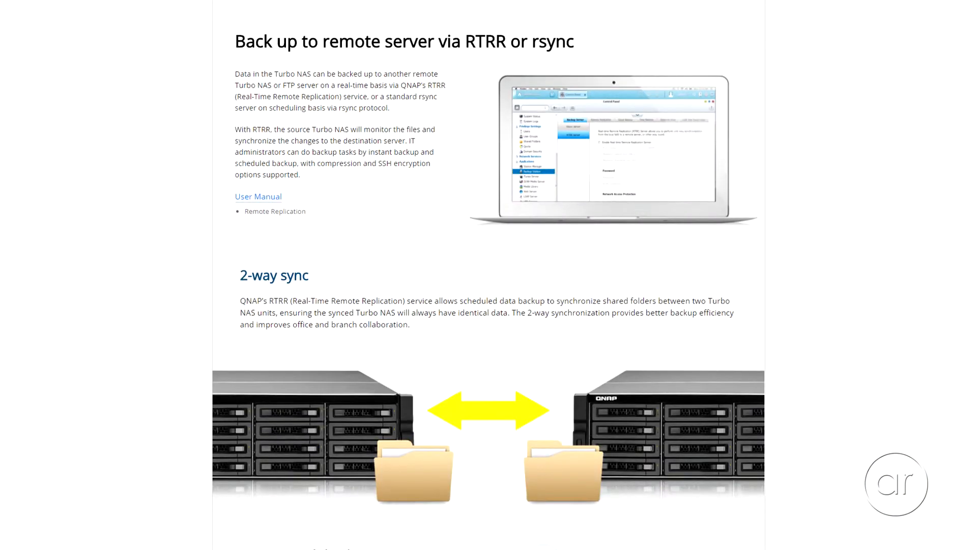
pyautogui.scroll(-3)
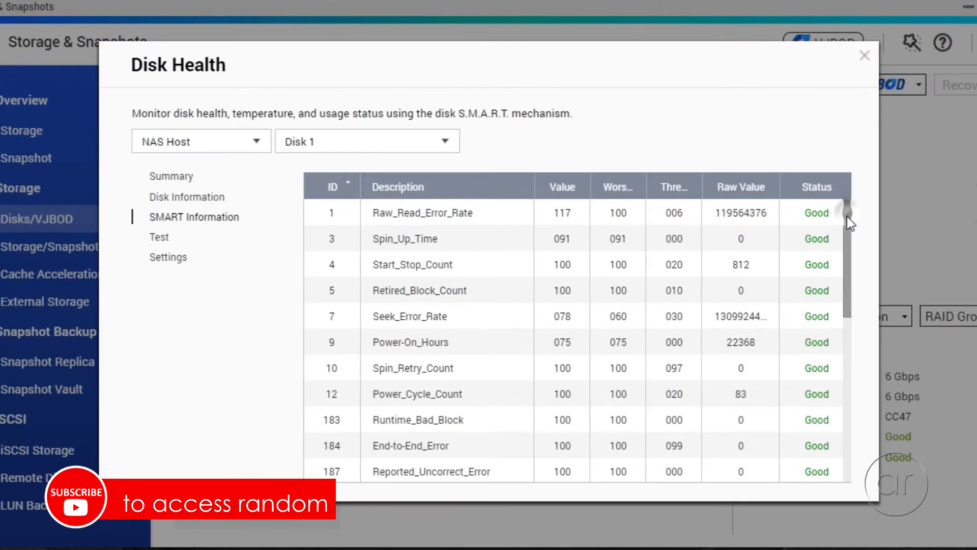
pyautogui.scroll(-3)
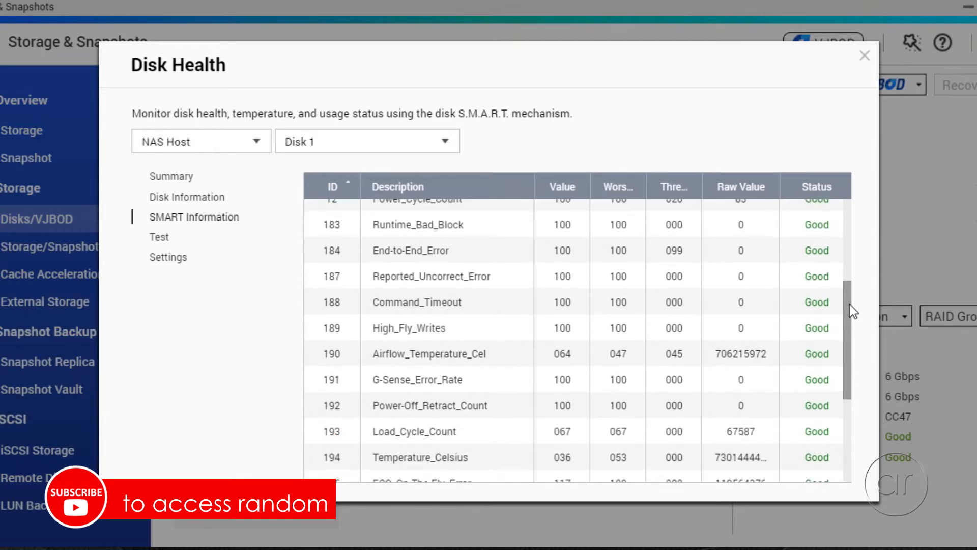
pyautogui.scroll(-3)
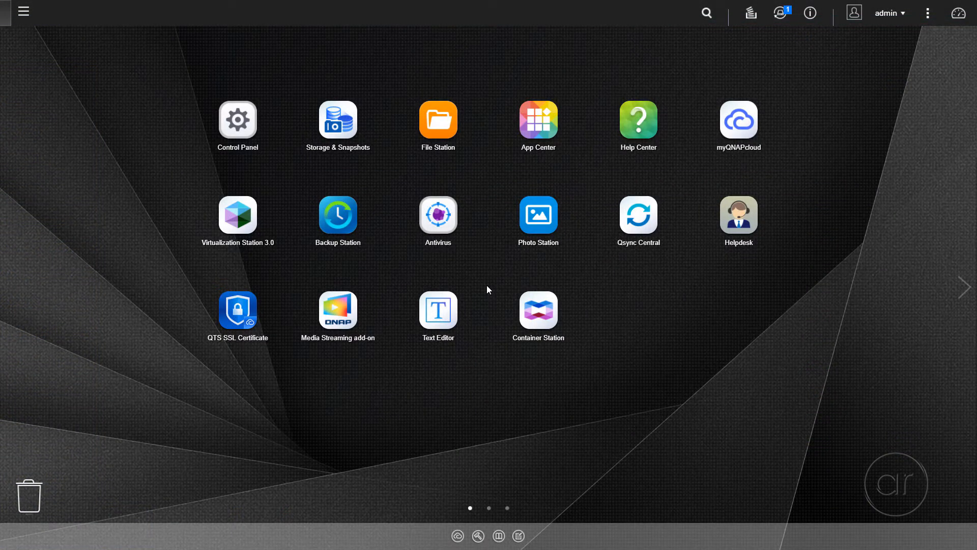
# Reopen Storage & Snapshots and view Disks/VJBOD, checking Disk 2 then selecting Disk 4
pyautogui.click(338, 118)
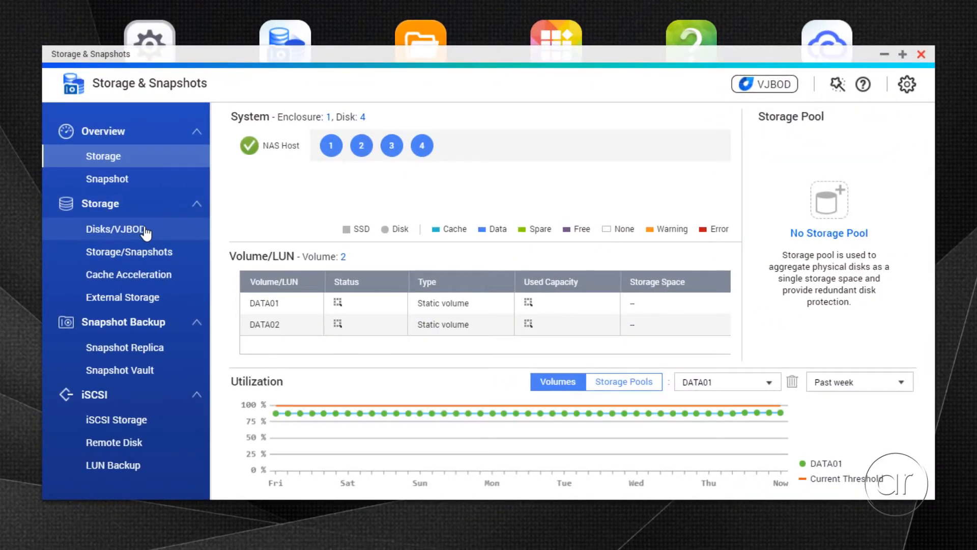
pyautogui.click(113, 228)
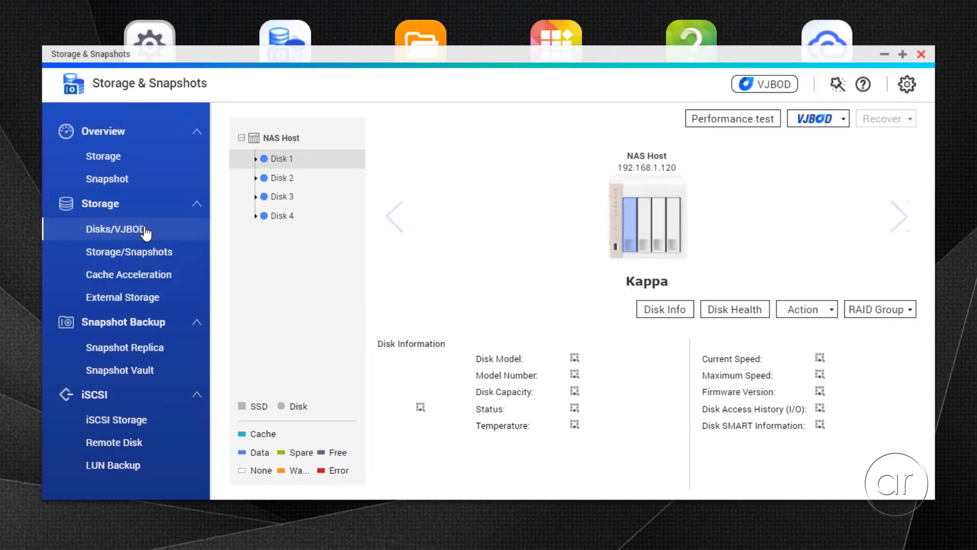
pyautogui.click(281, 178)
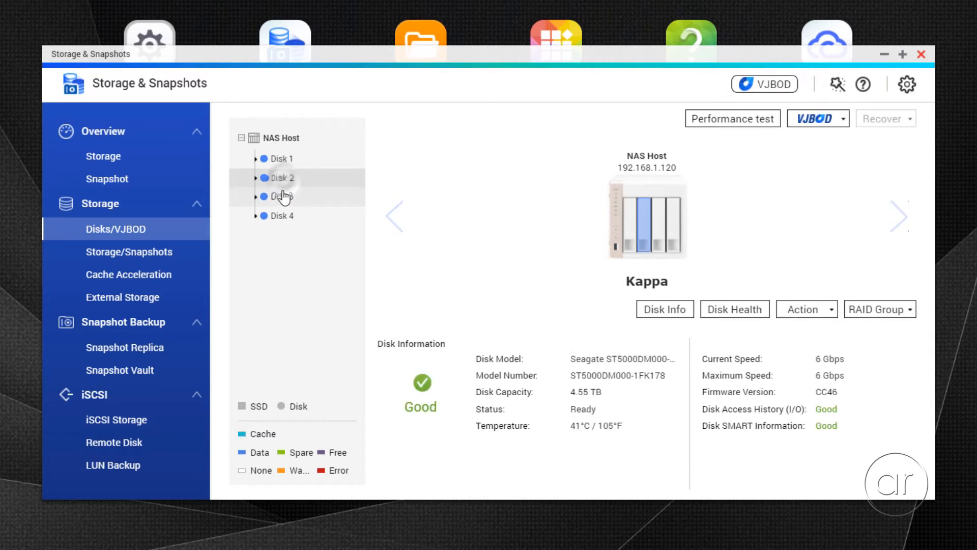
pyautogui.click(281, 216)
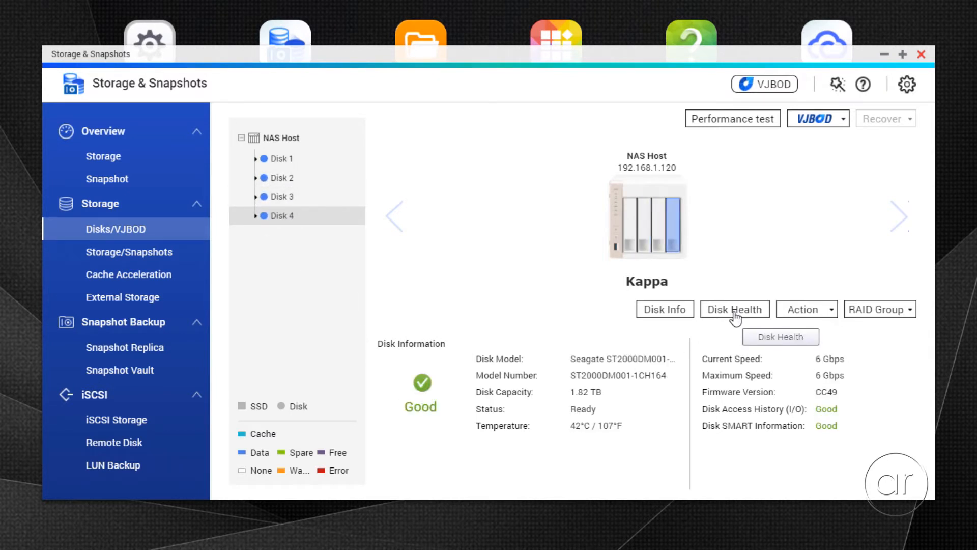
# Run a rapid SMART test on Disk 4, then switch the test view to Disk 1
pyautogui.click(734, 309)
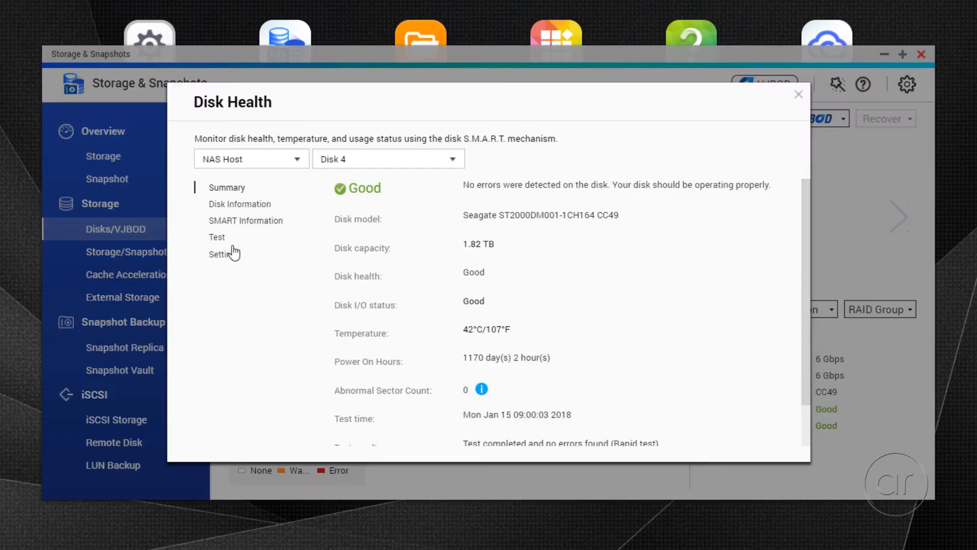
pyautogui.click(216, 237)
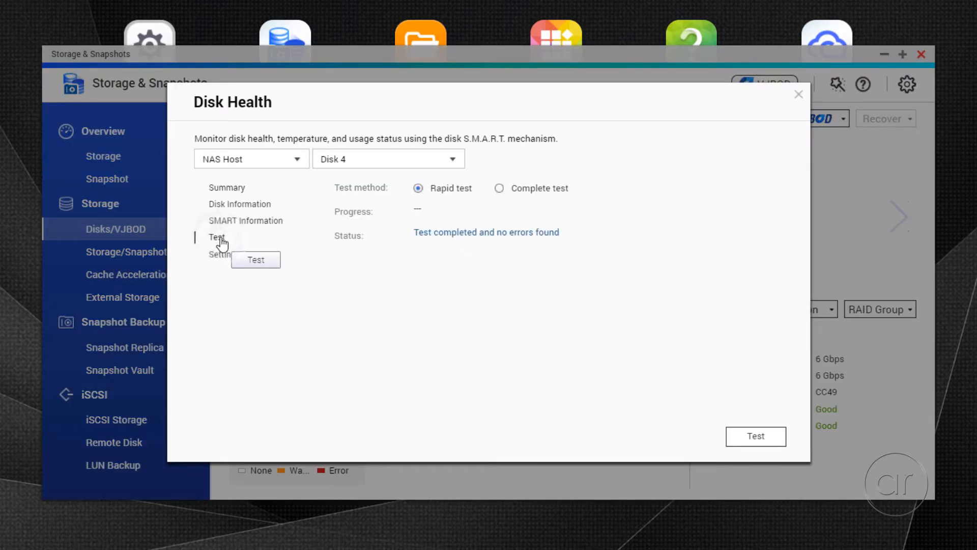
pyautogui.moveTo(636, 435)
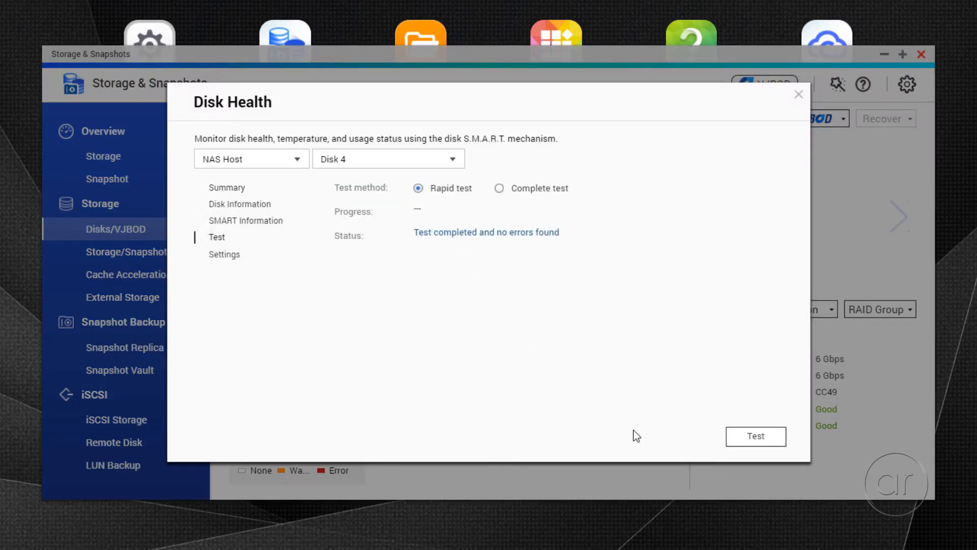
pyautogui.click(755, 435)
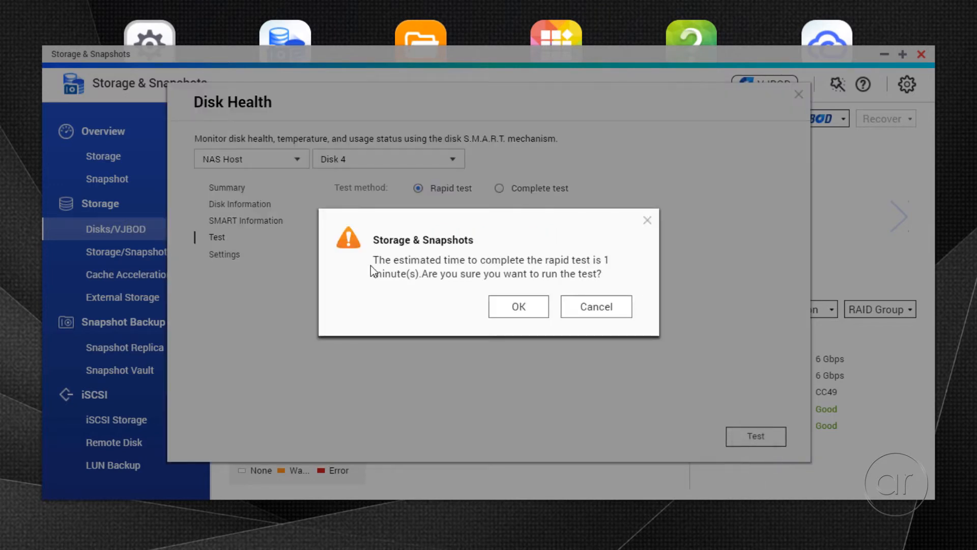
pyautogui.click(518, 306)
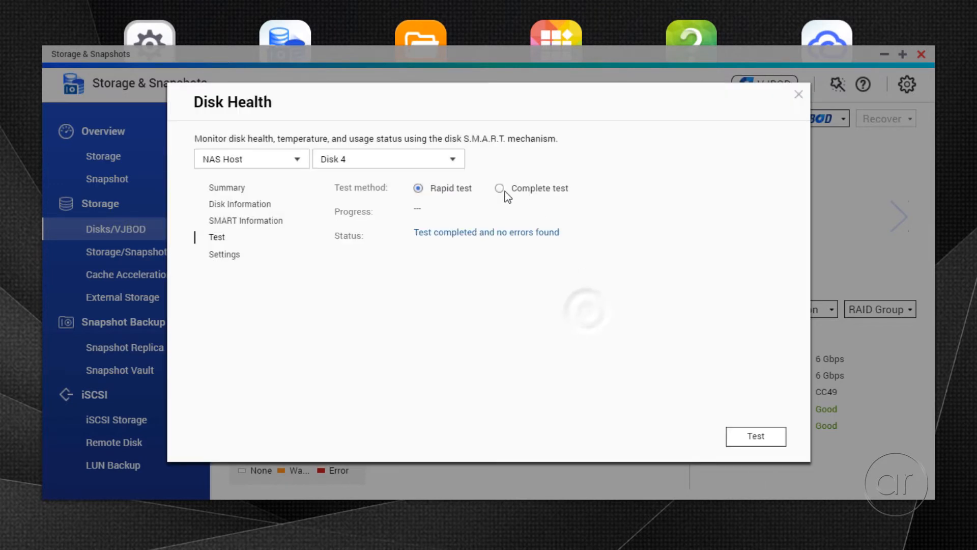
pyautogui.click(754, 435)
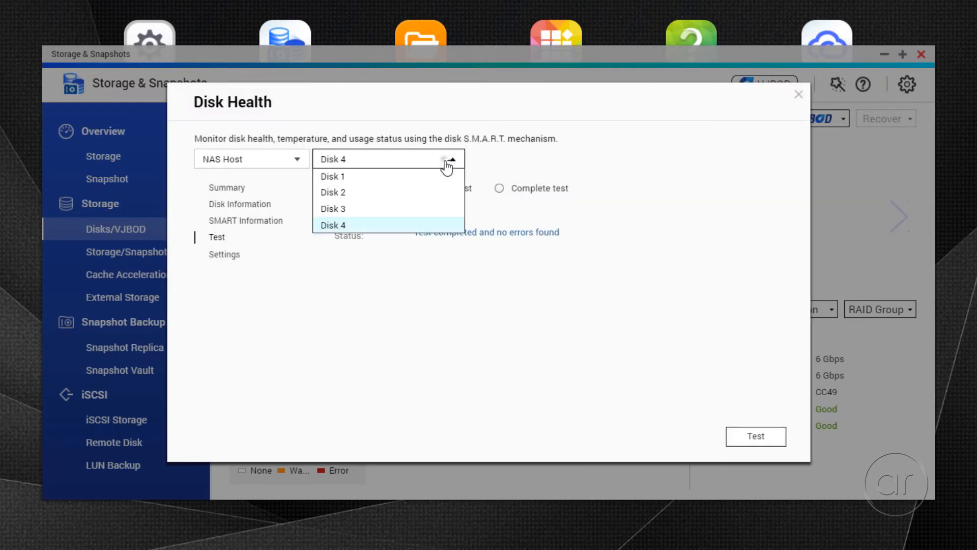
pyautogui.moveTo(440, 234)
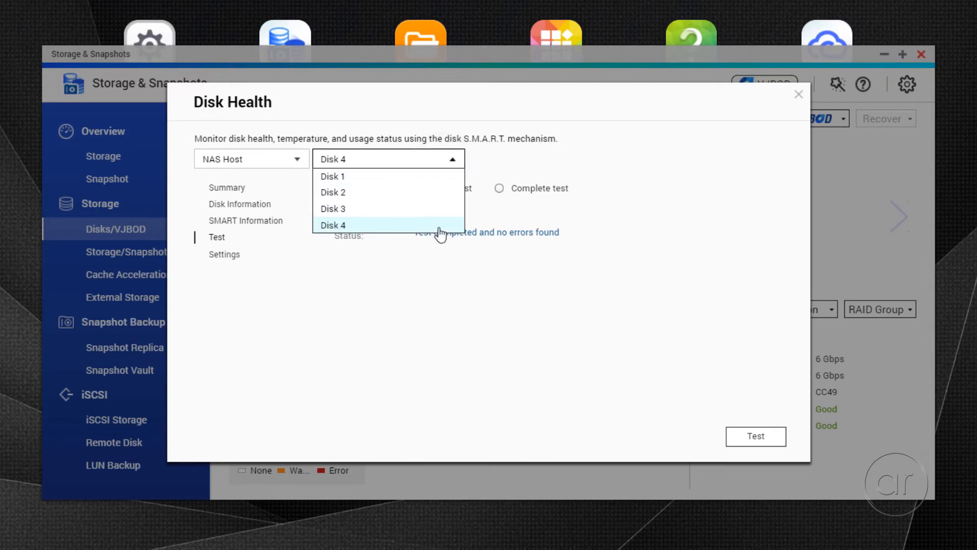
pyautogui.click(332, 176)
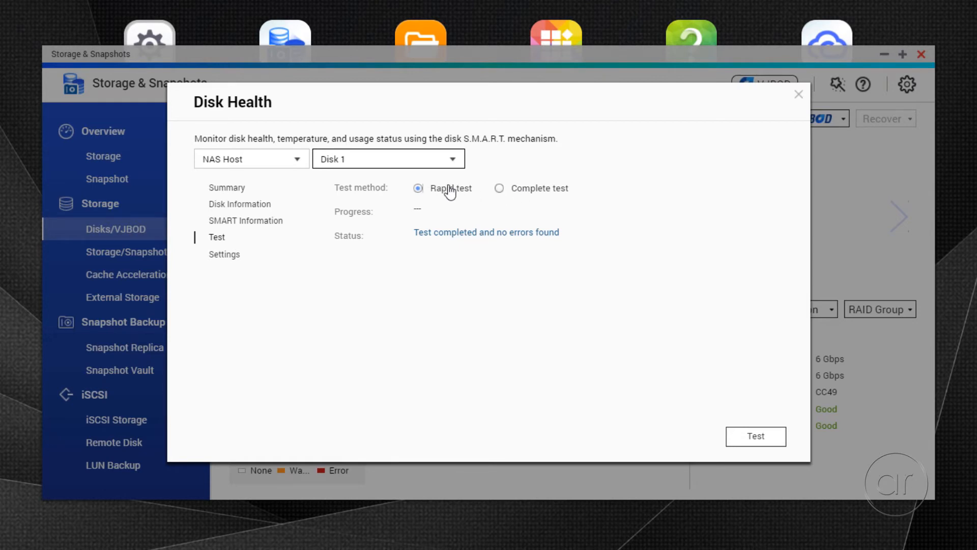
pyautogui.moveTo(747, 425)
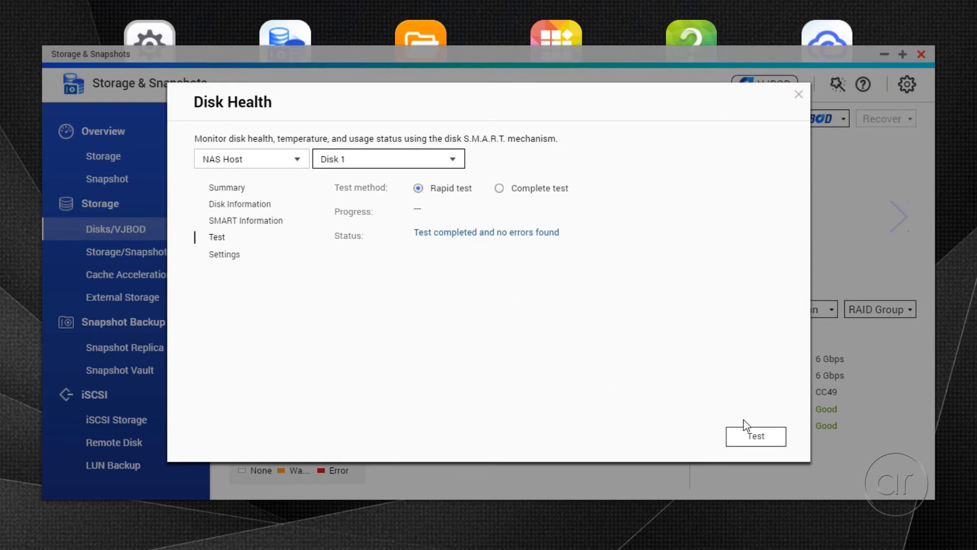
pyautogui.moveTo(756, 442)
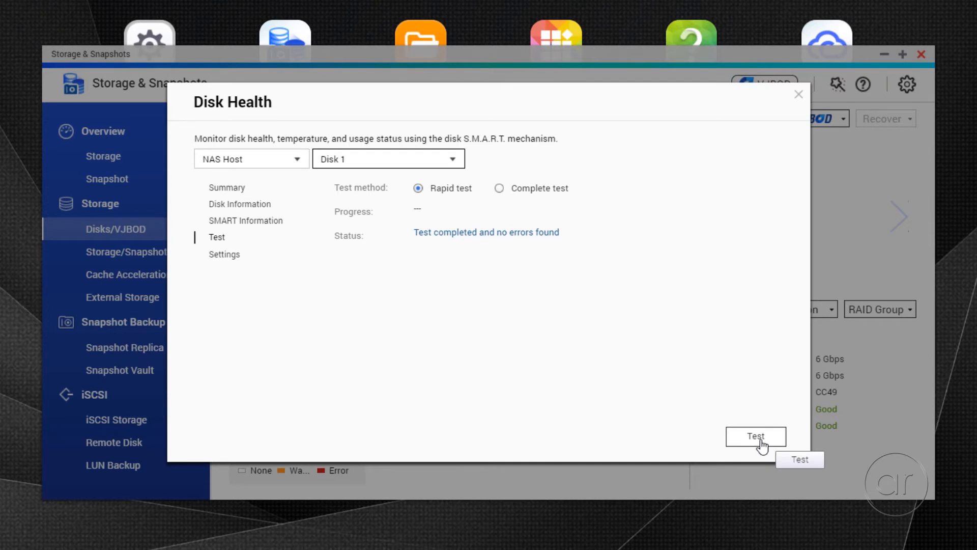
pyautogui.moveTo(284, 268)
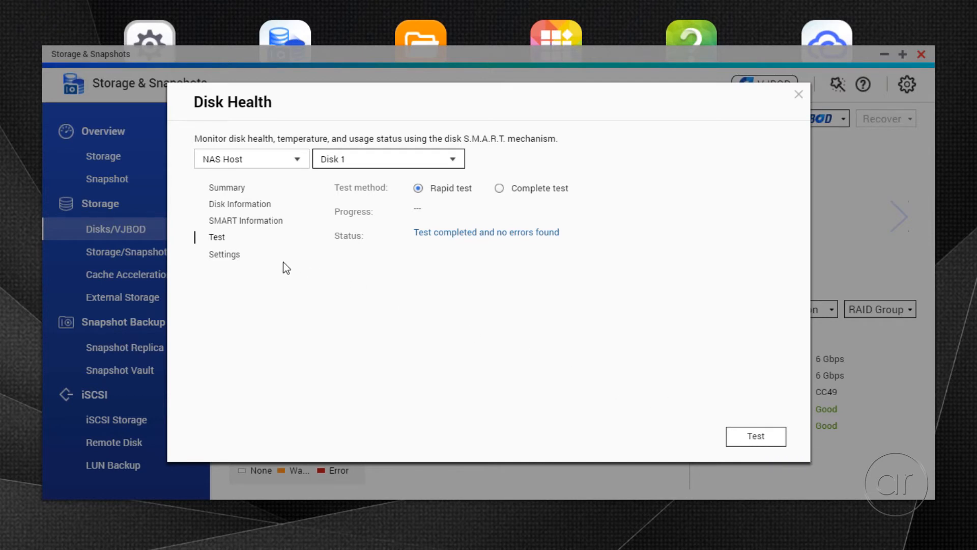
# Schedule a weekly rapid SMART test Monday at 09:00 and a monthly complete test
pyautogui.click(223, 254)
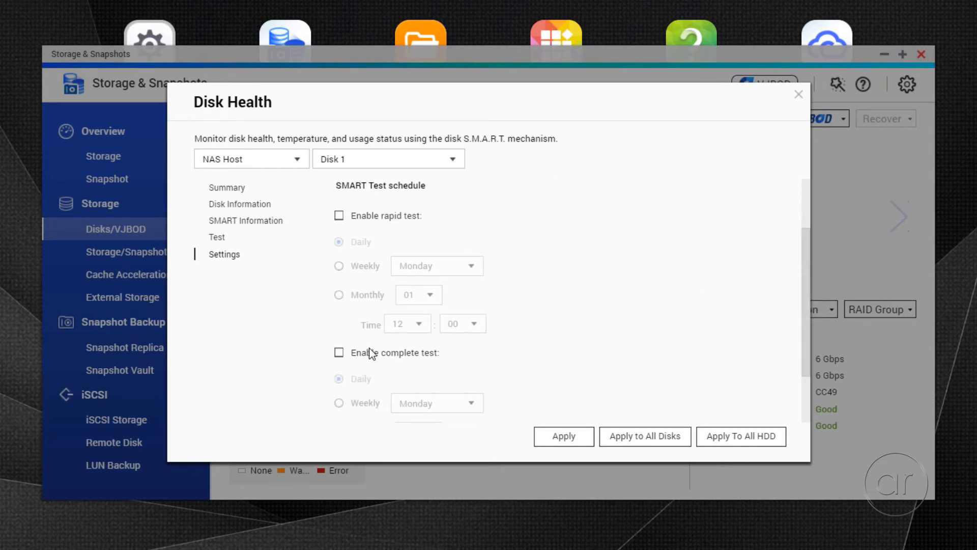
pyautogui.moveTo(352, 304)
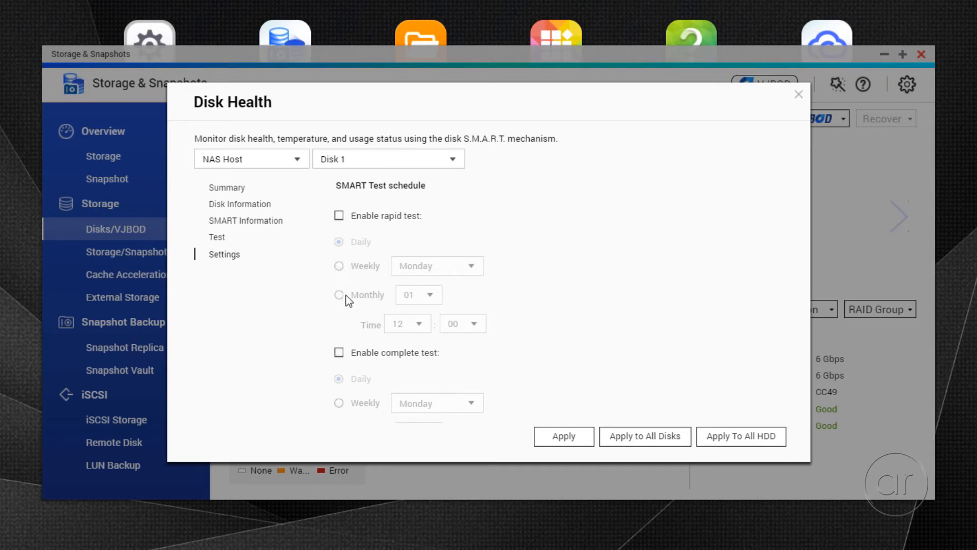
pyautogui.moveTo(360, 266)
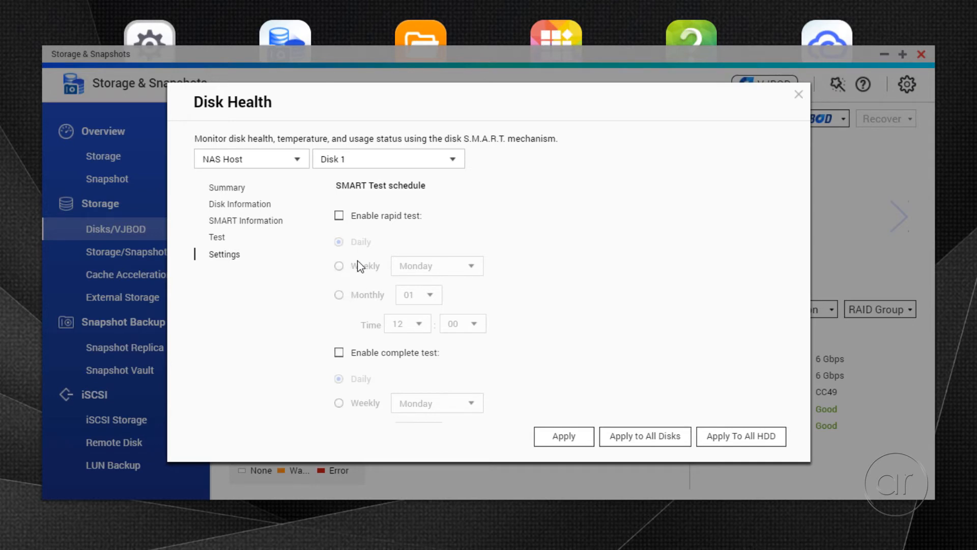
pyautogui.moveTo(367, 361)
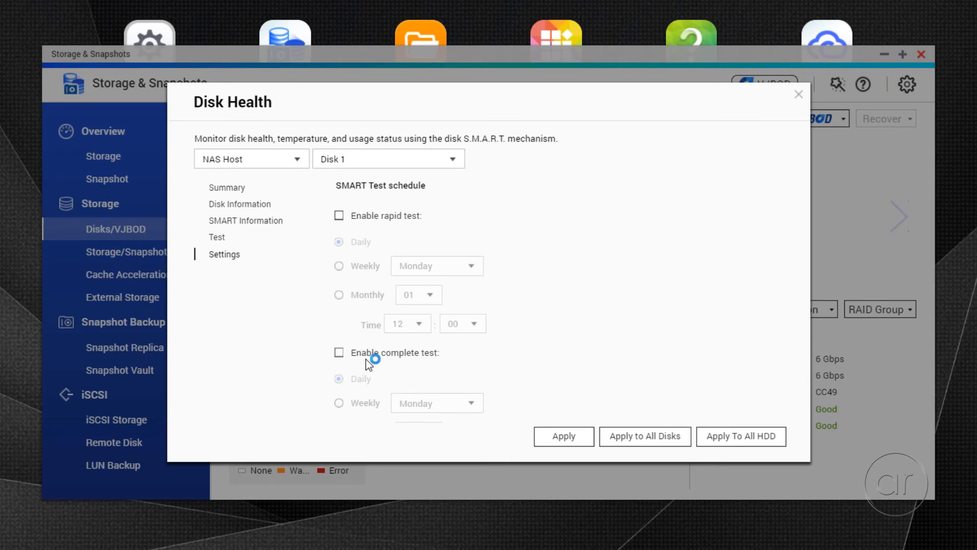
pyautogui.click(338, 215)
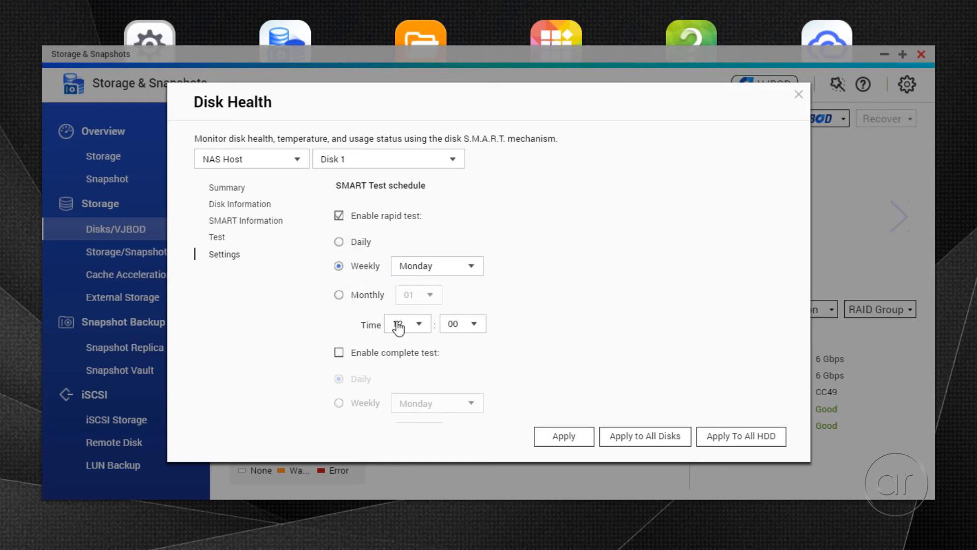
pyautogui.click(405, 324)
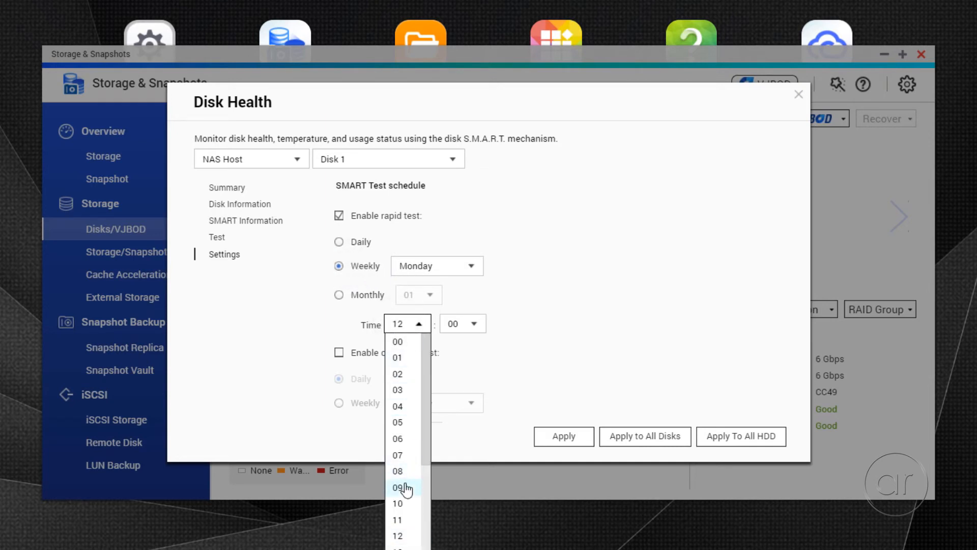
pyautogui.click(397, 487)
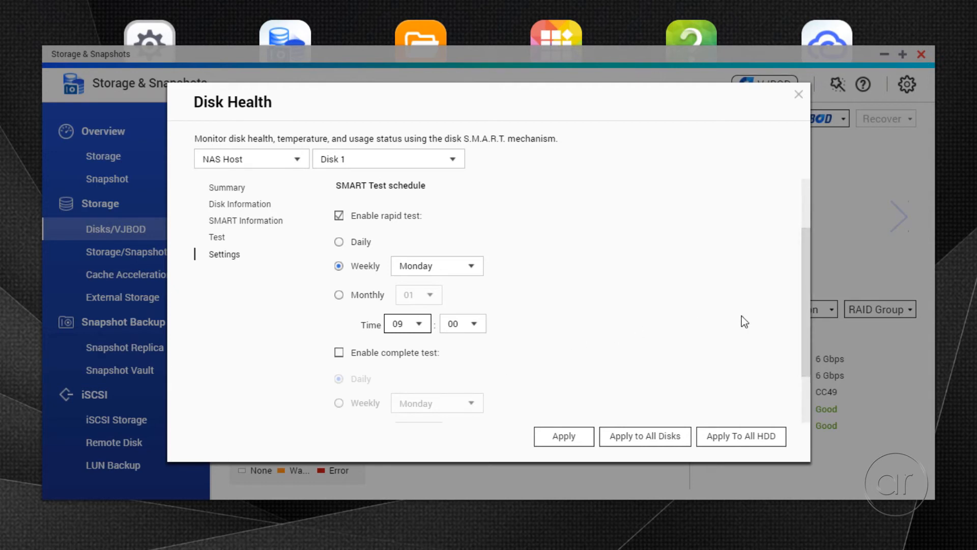
pyautogui.scroll(-3)
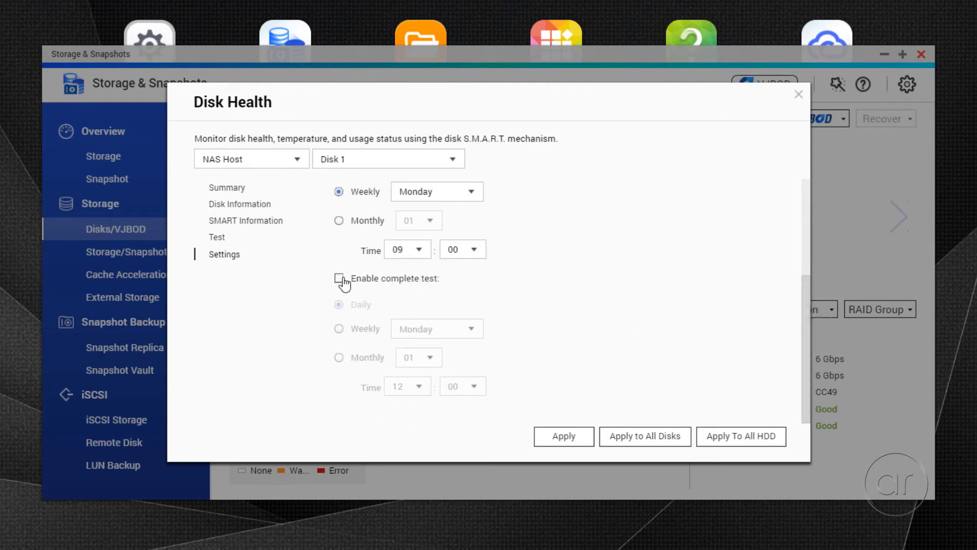
pyautogui.click(338, 278)
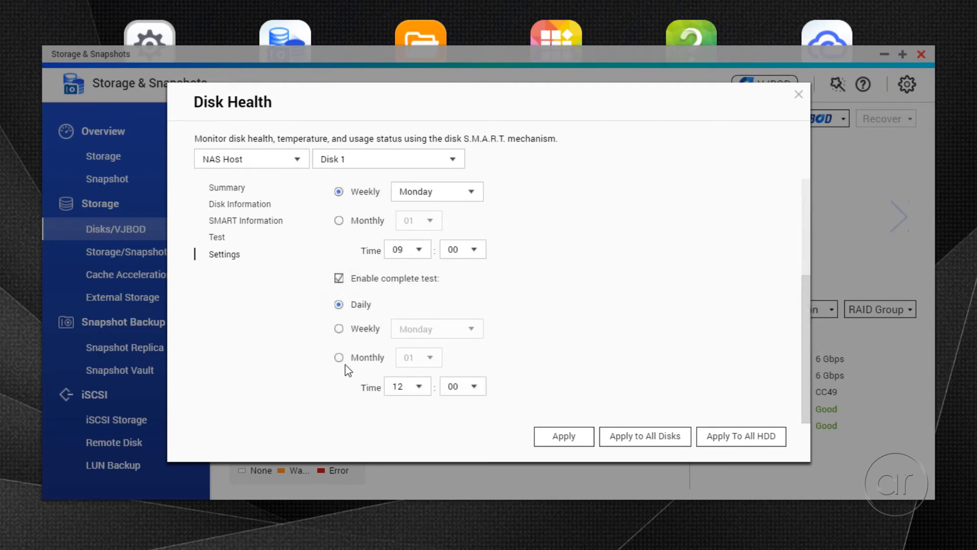
pyautogui.click(339, 358)
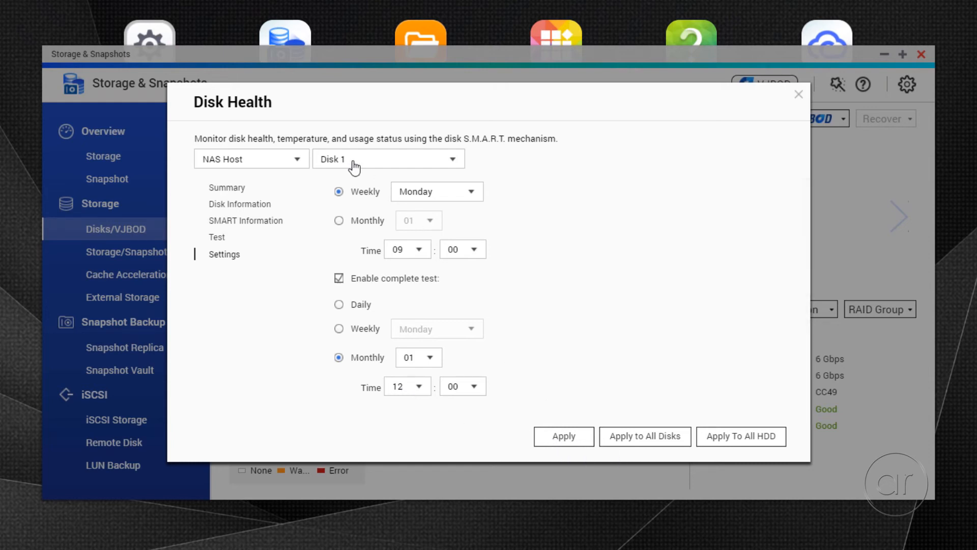
pyautogui.moveTo(347, 169)
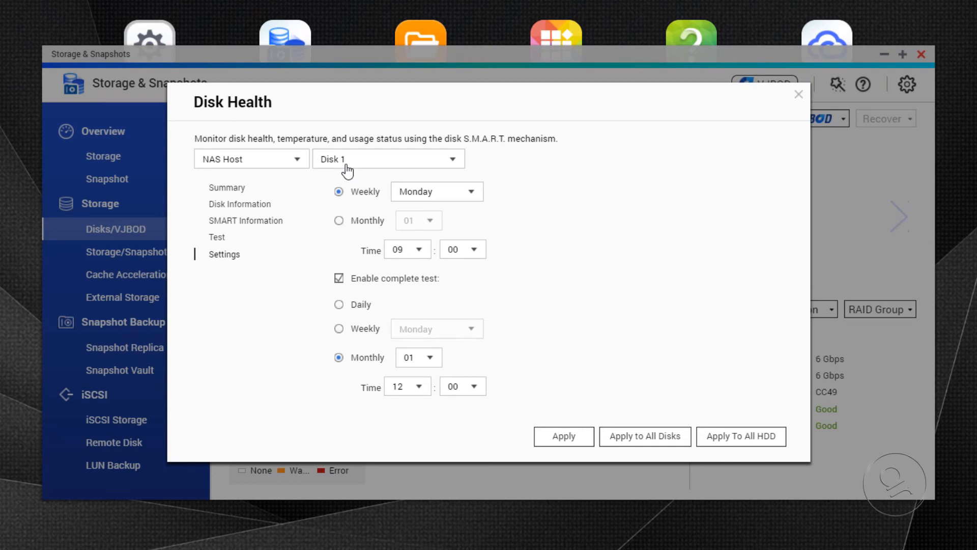
pyautogui.moveTo(729, 435)
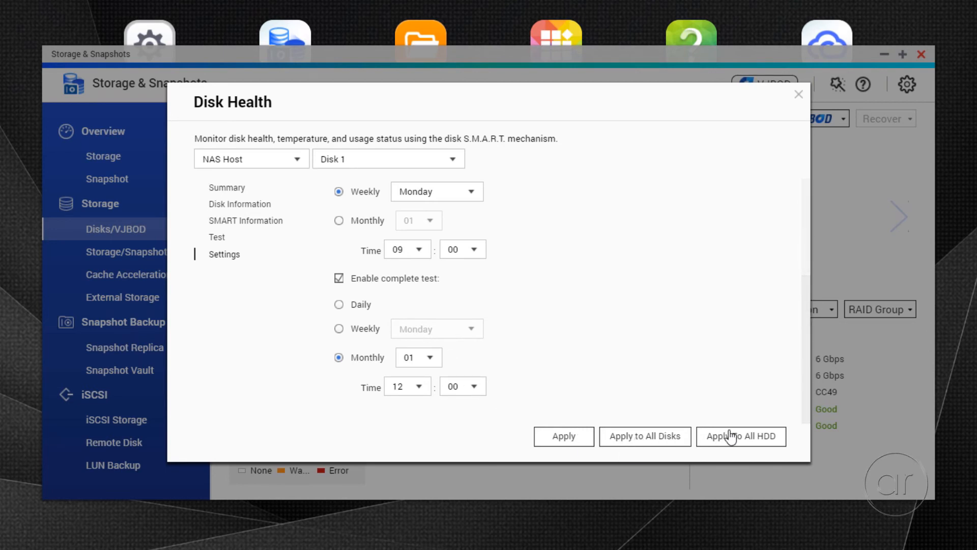
# Apply the SMART test schedule to all disks
pyautogui.click(645, 435)
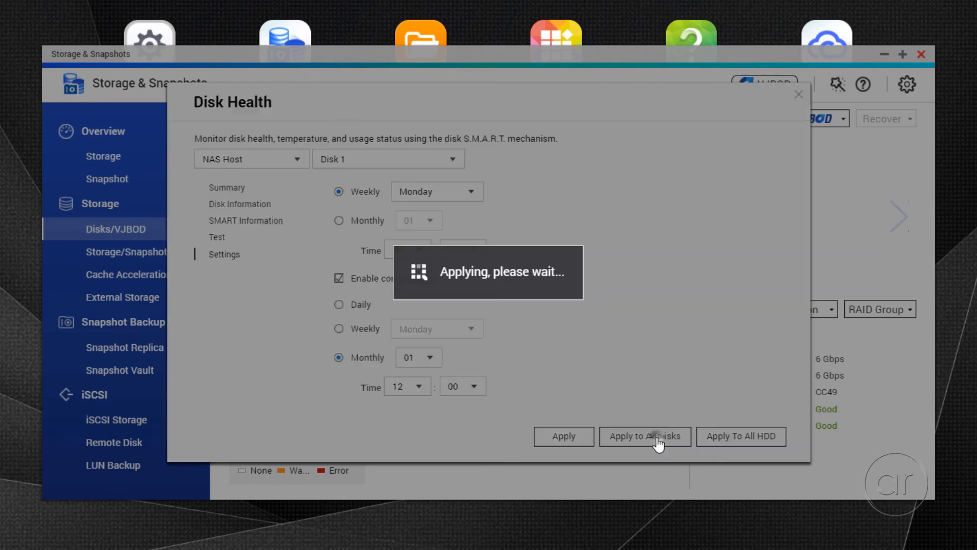
pyautogui.click(645, 436)
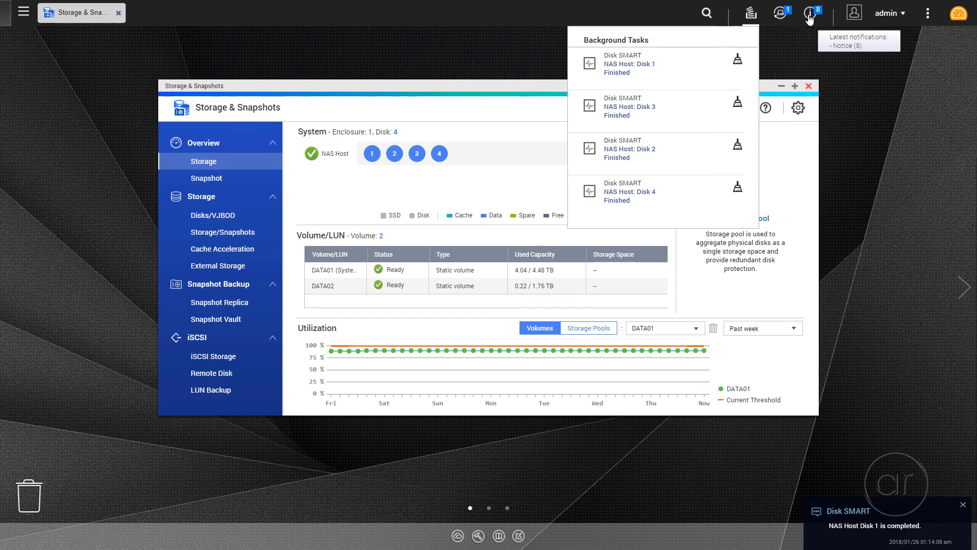
# Check event notifications for SMART completions on Disks 1–4, confirming no errors
pyautogui.click(808, 12)
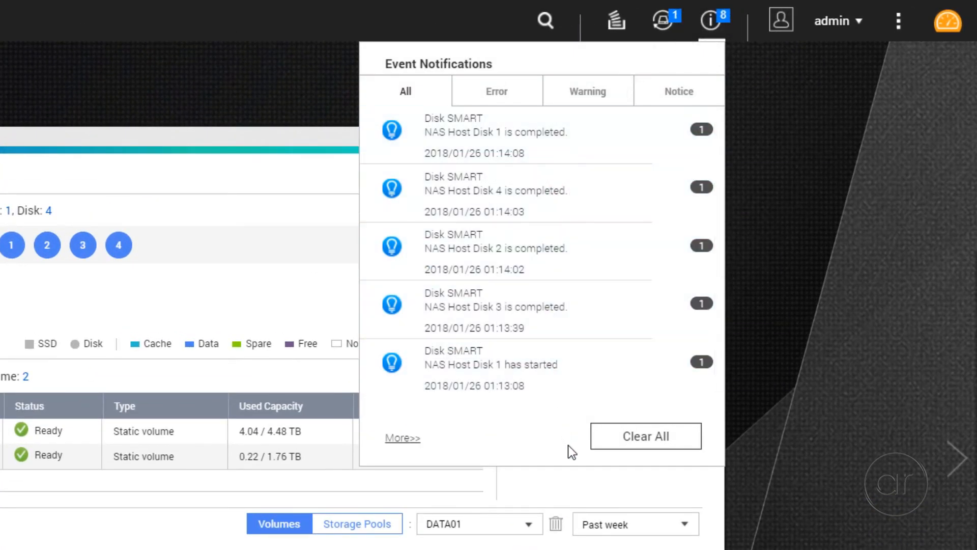
pyautogui.moveTo(564, 430)
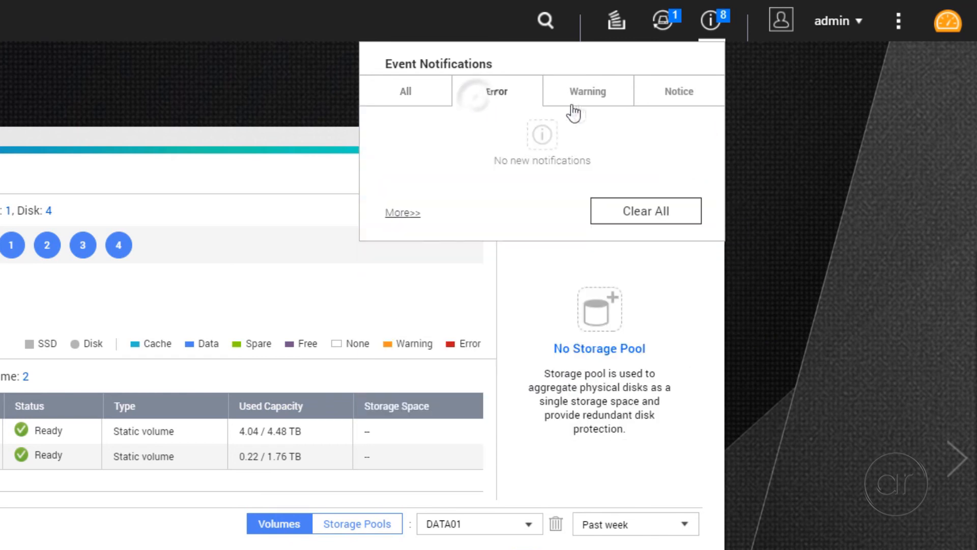
pyautogui.click(406, 91)
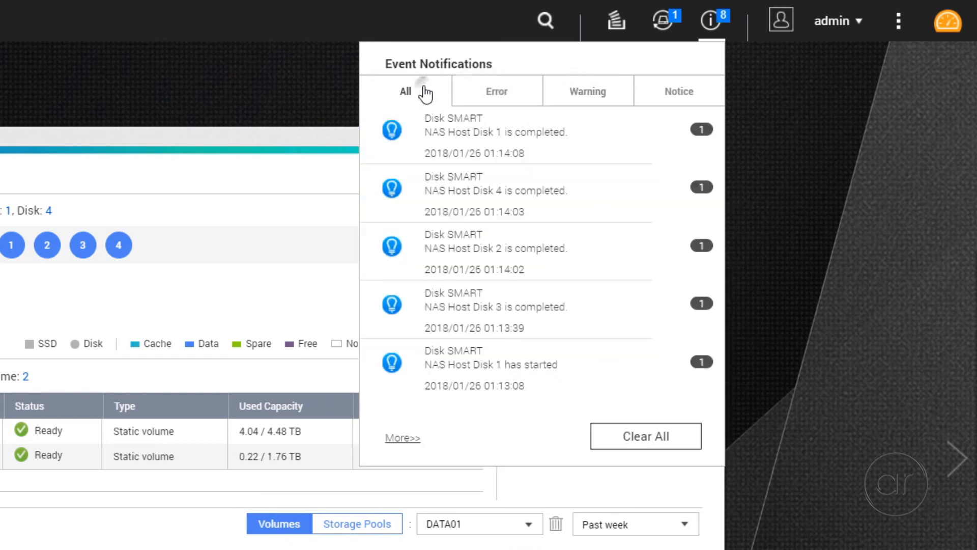